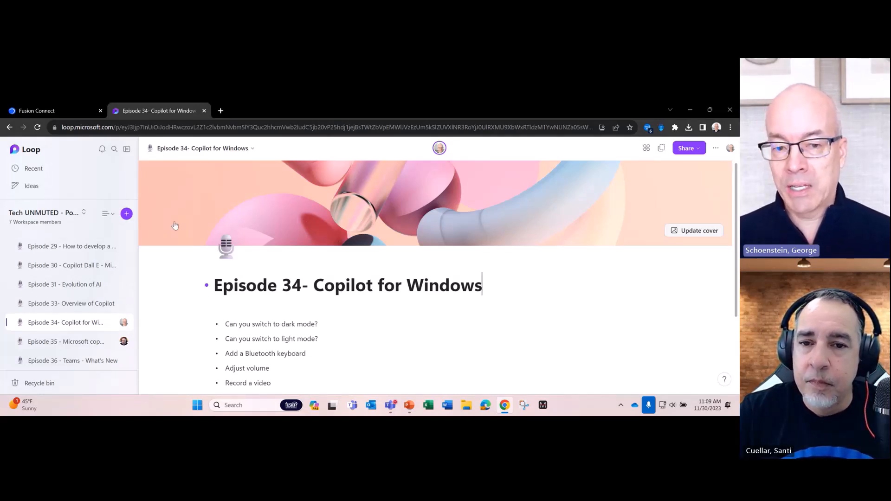
# - Open the Copilot chat pane from the taskbar beside the Episode 34 notes page
pyautogui.scroll(-3)
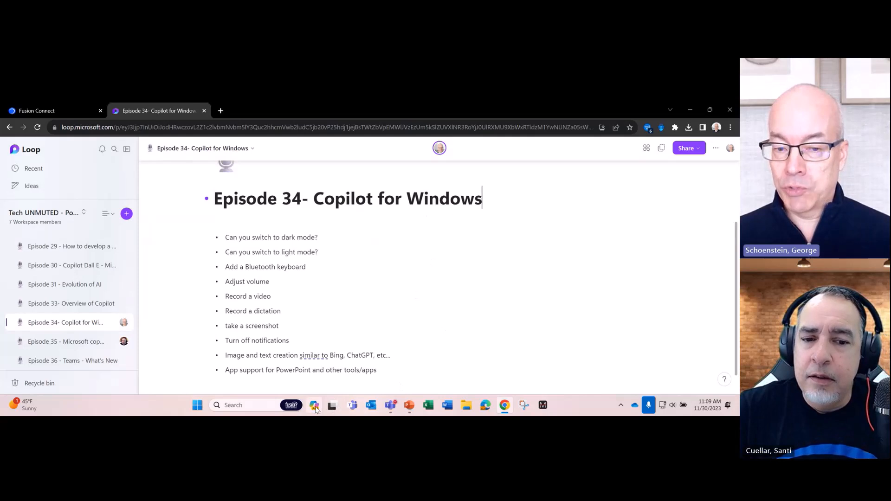
pyautogui.click(315, 406)
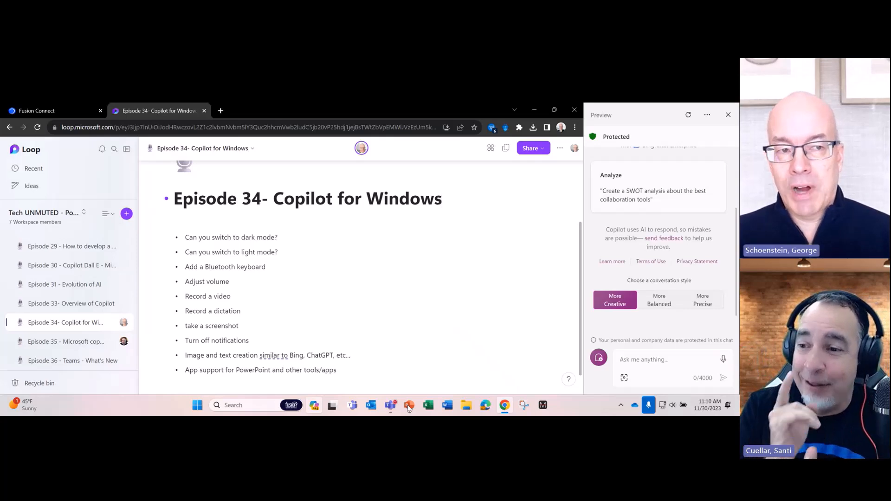
pyautogui.click(441, 198)
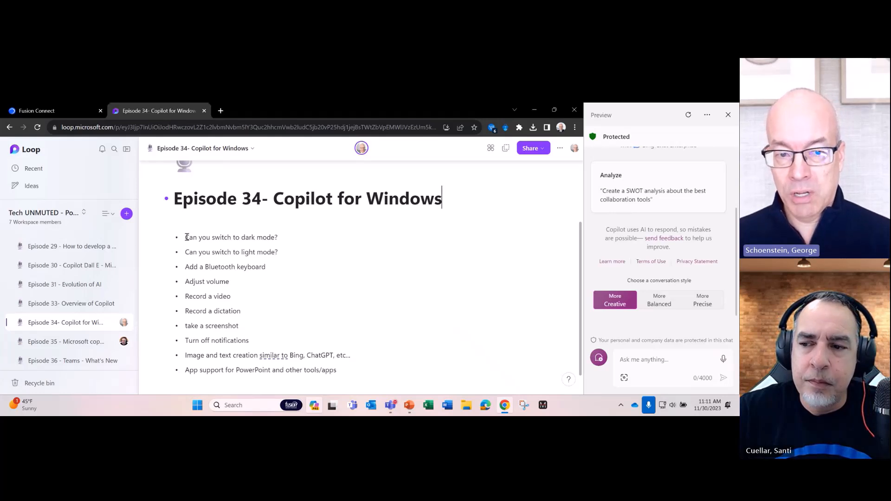
# - Ask Copilot "Can you switch to dark mode?" and confirm switching Windows to dark mode
pyautogui.rightClick(228, 237)
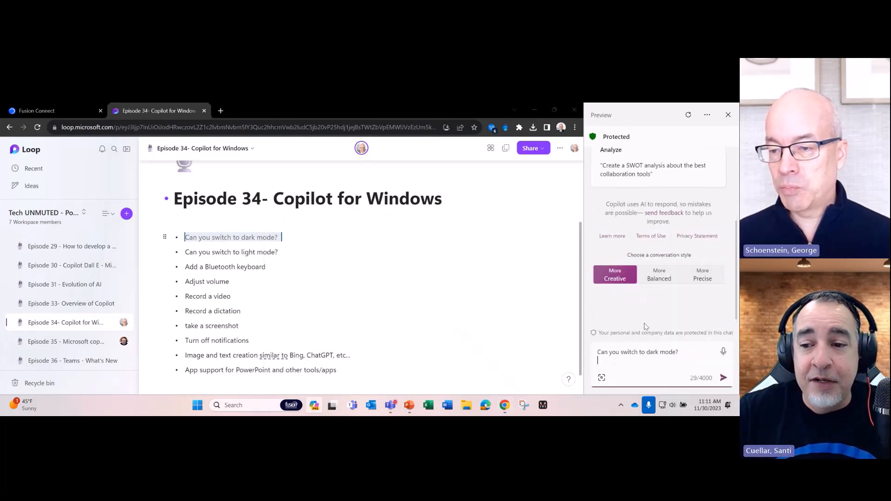
pyautogui.click(724, 378)
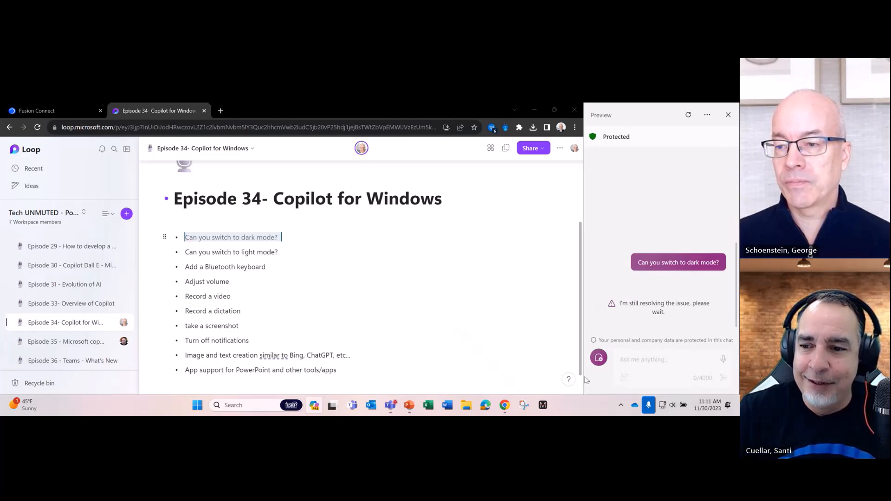
pyautogui.click(688, 115)
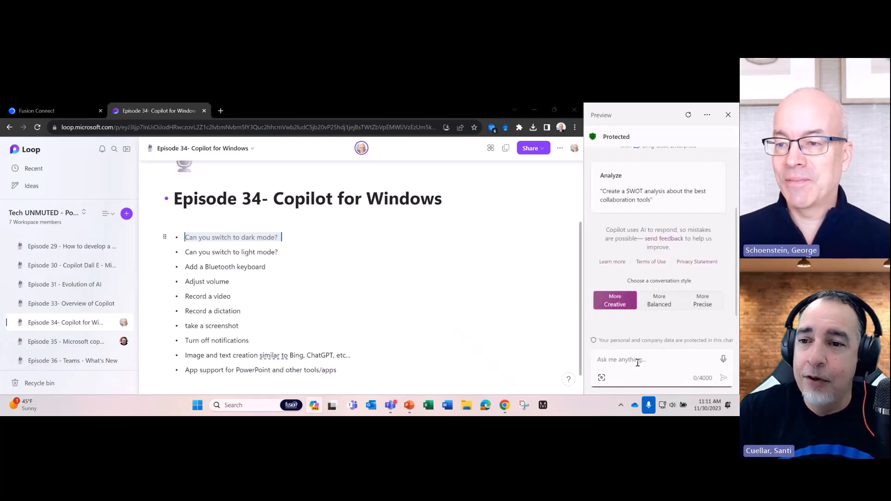
pyautogui.rightClick(637, 359)
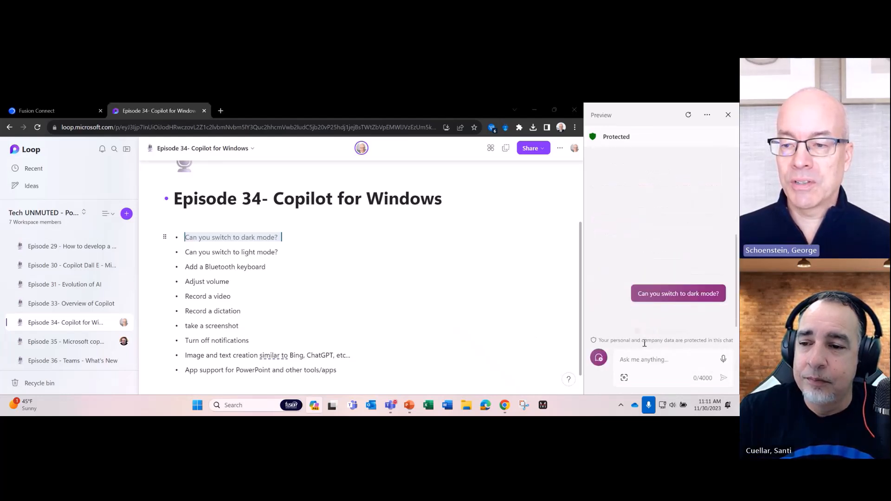
pyautogui.click(678, 294)
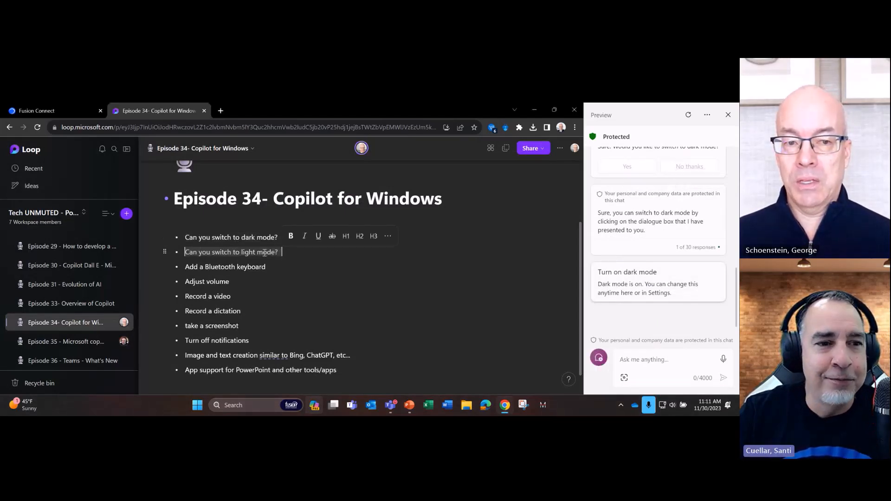
# - Ask Copilot "Can you switch to light mode?" and confirm turning dark mode off
pyautogui.click(654, 359)
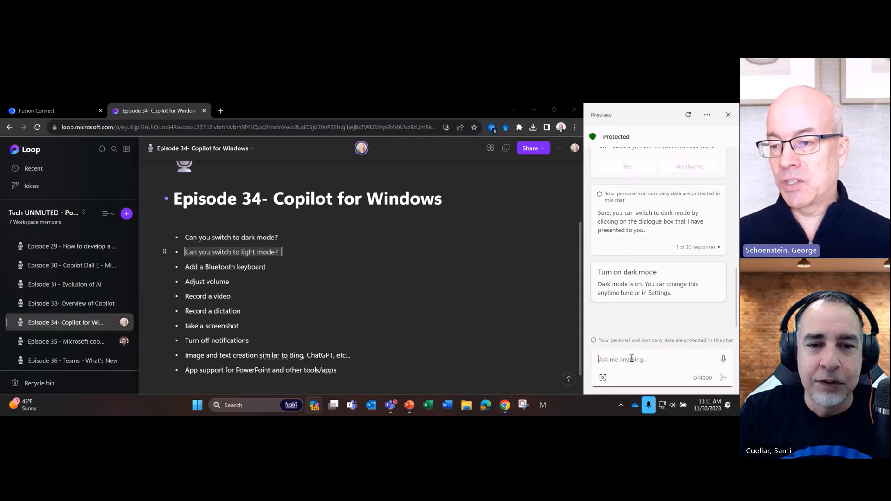
pyautogui.write('Can you switch to light mode?')
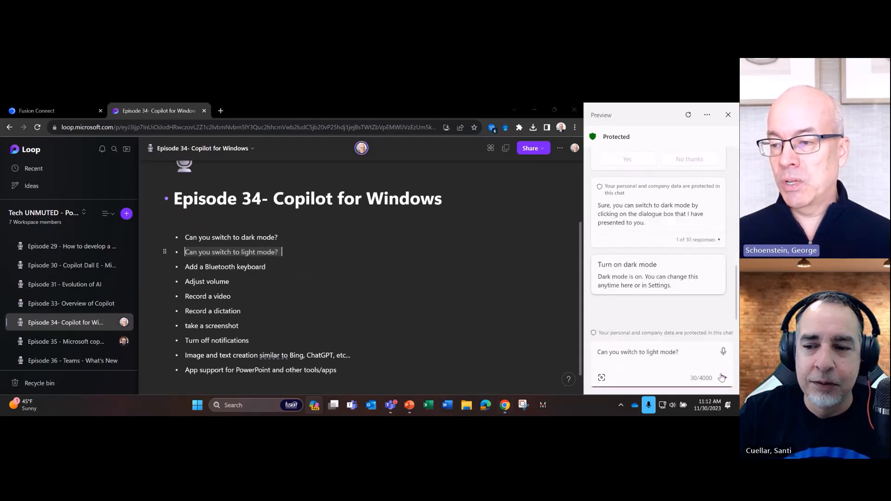
pyautogui.click(724, 378)
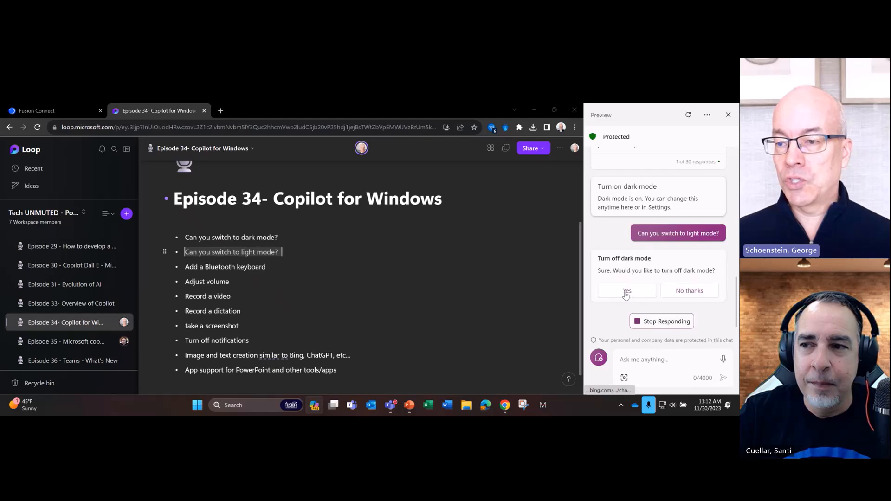
pyautogui.click(627, 291)
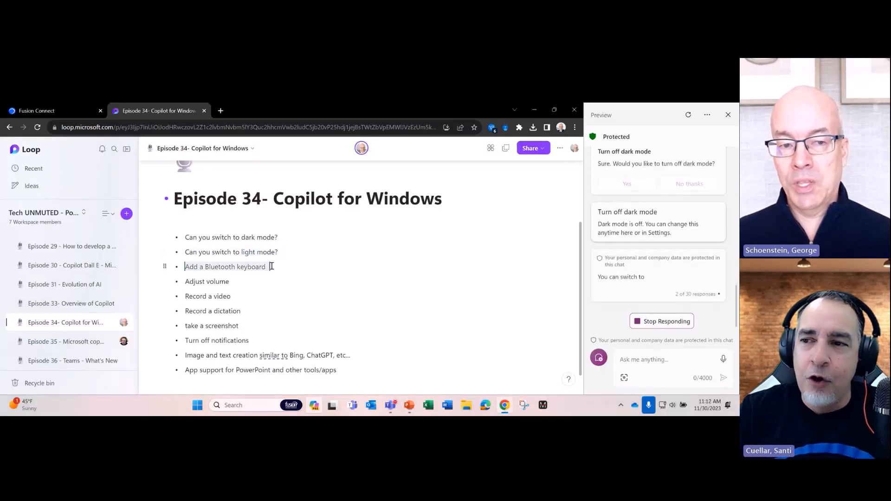
# - Ask Copilot to "Add a Bluetooth keyboard" and close the Bluetooth devices settings it opens
pyautogui.rightClick(225, 267)
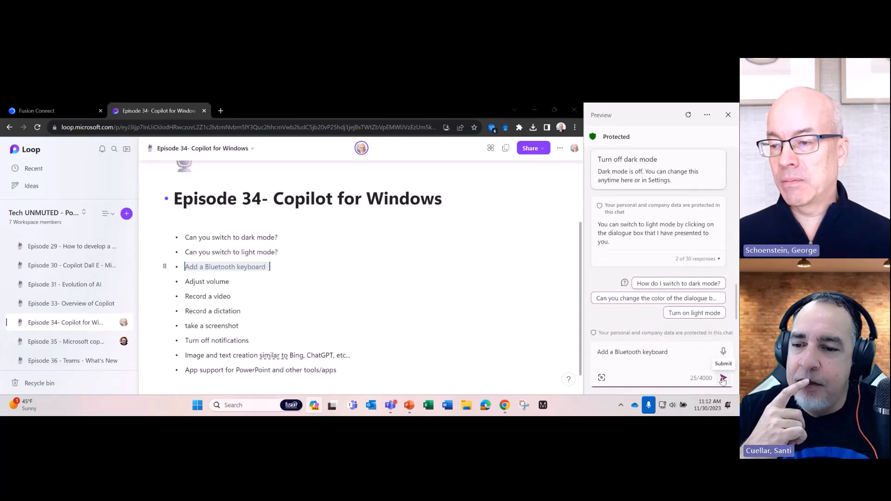
pyautogui.click(723, 378)
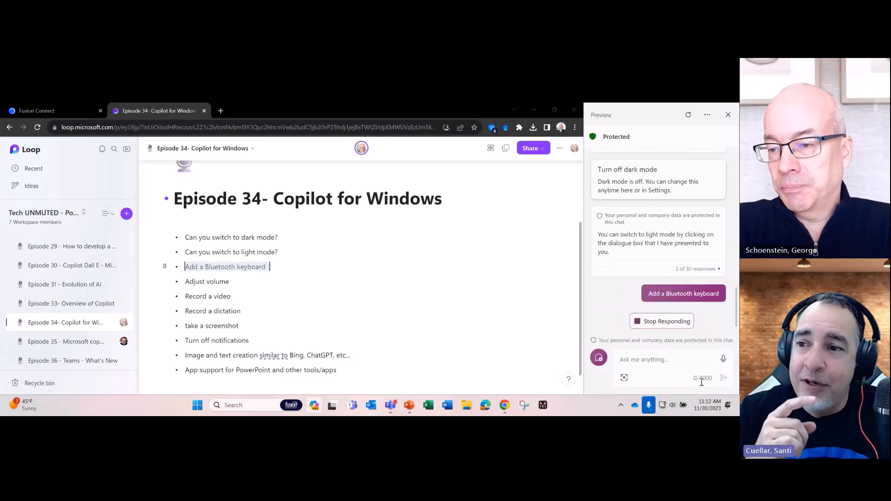
pyautogui.click(683, 294)
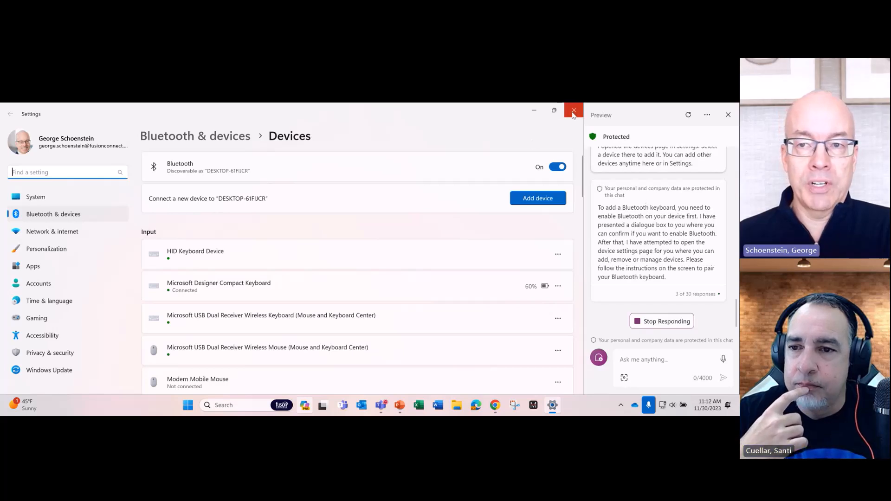
pyautogui.click(573, 110)
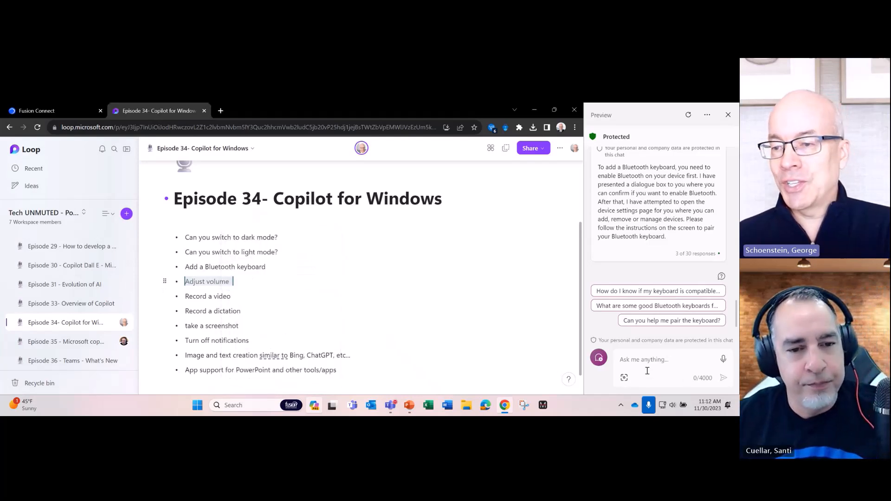
# - Ask Copilot to adjust the volume and decline changing the volume level
pyautogui.rightClick(642, 359)
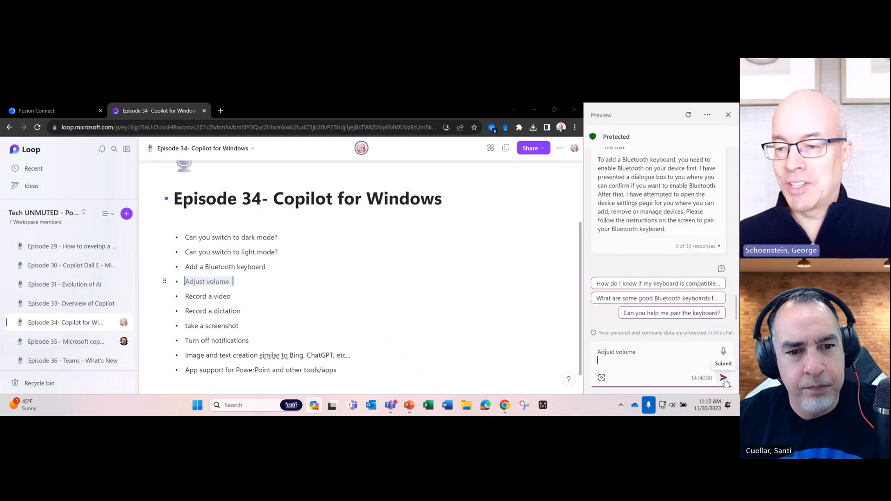
pyautogui.click(723, 377)
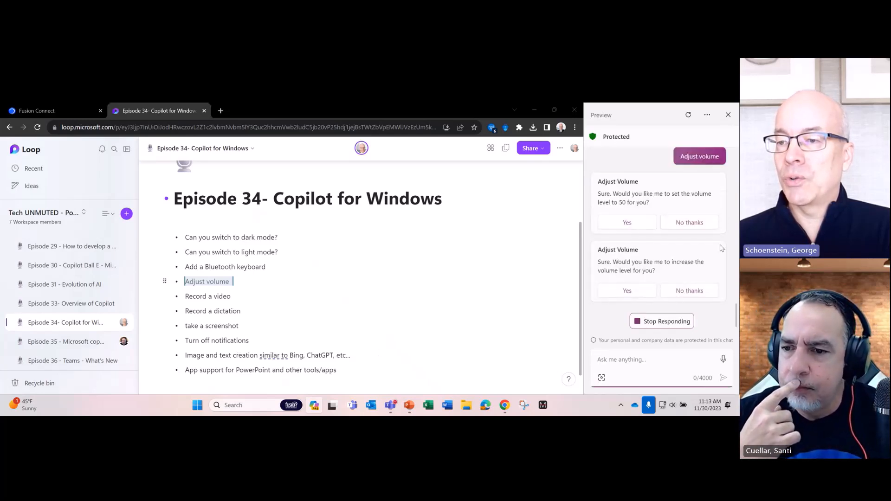
pyautogui.click(688, 222)
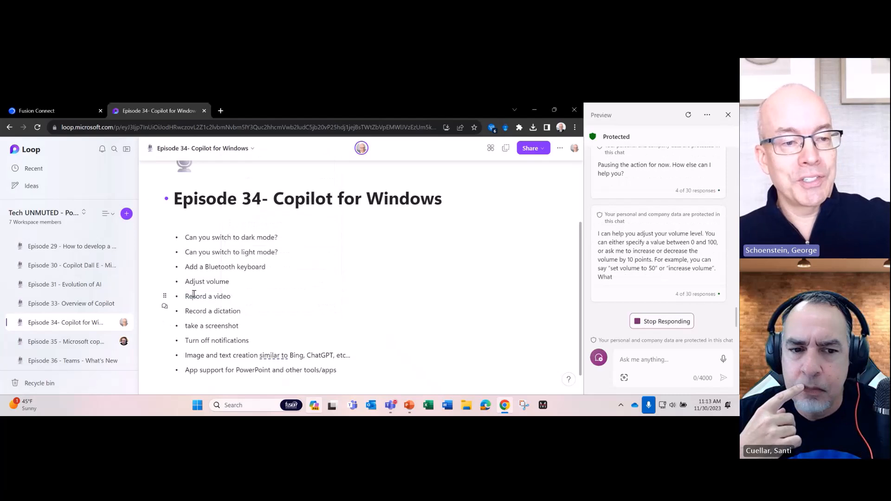
# - Ask Copilot to record a video and decline opening the Camera app
pyautogui.rightClick(207, 296)
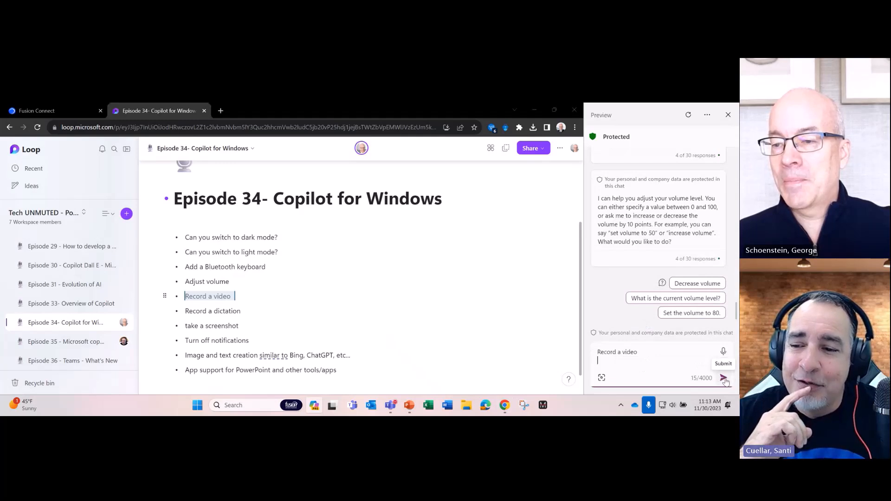
pyautogui.click(724, 378)
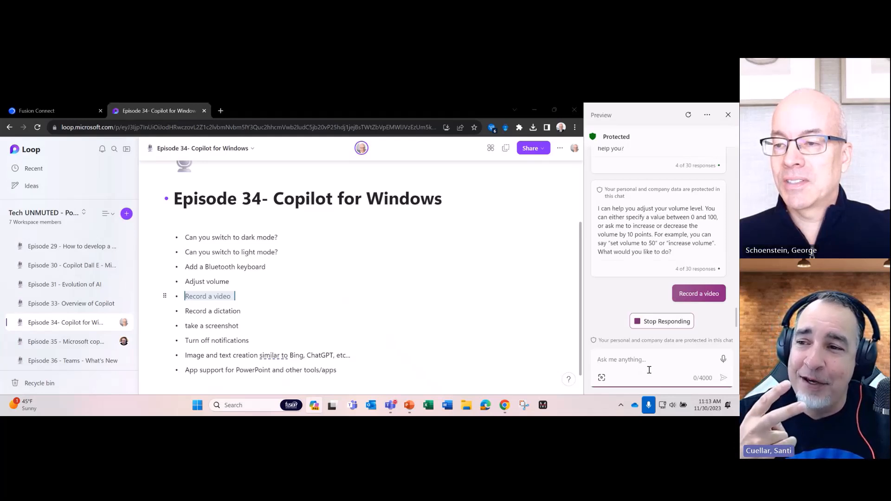
pyautogui.click(699, 293)
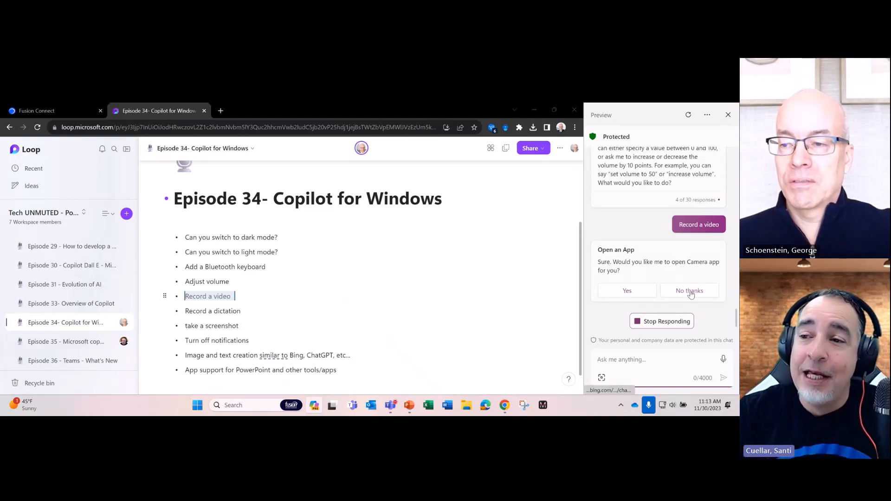
pyautogui.click(690, 290)
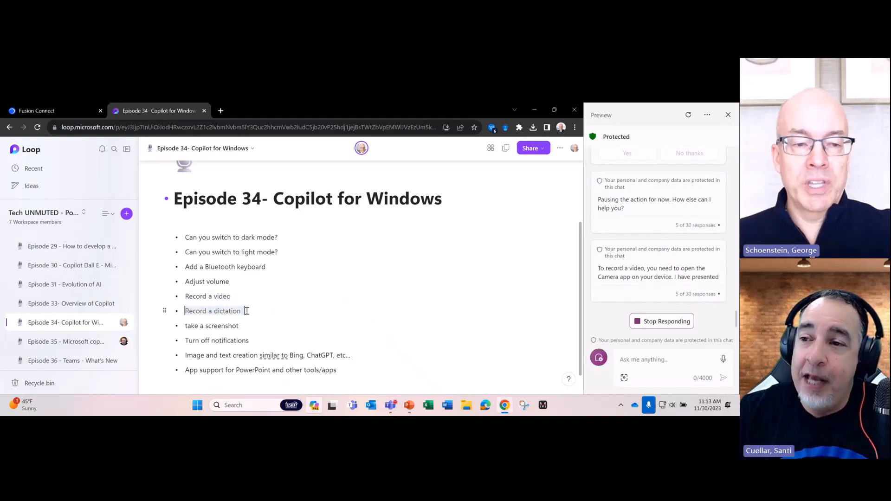
pyautogui.rightClick(213, 311)
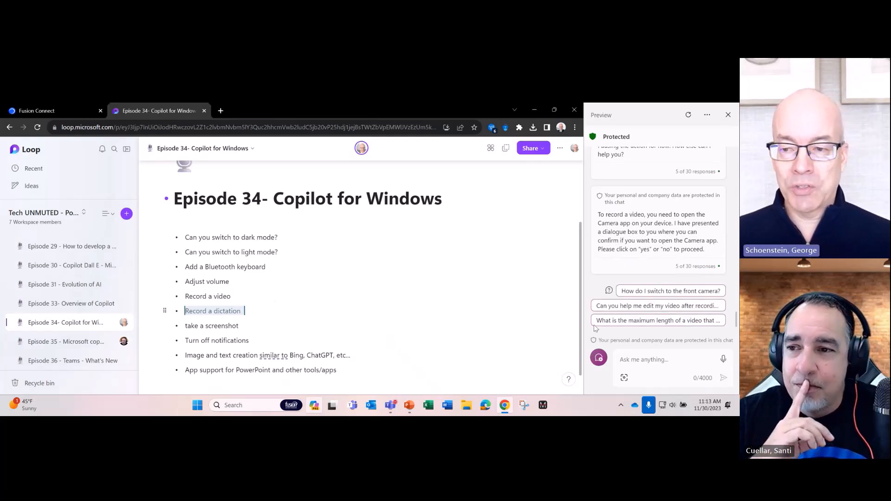
# - Ask Copilot to "Record a dictation" so it offers to open Word's Dictate feature
pyautogui.write('Record a dictation')
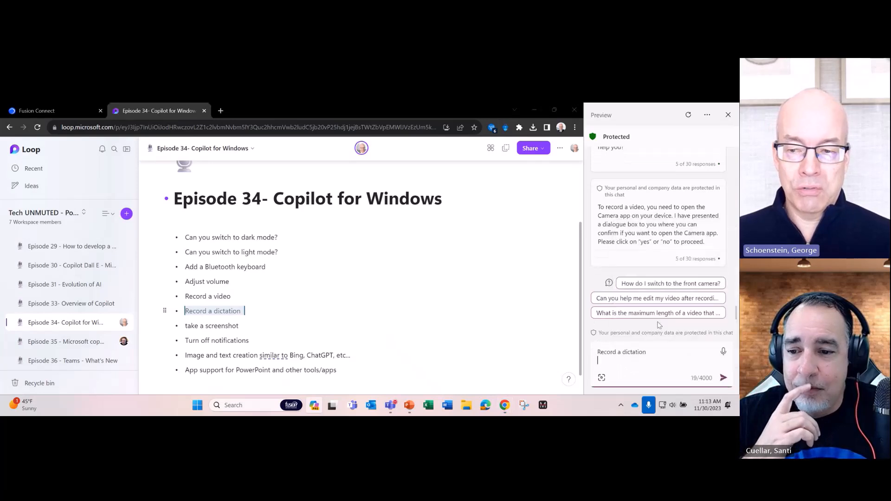
pyautogui.click(723, 378)
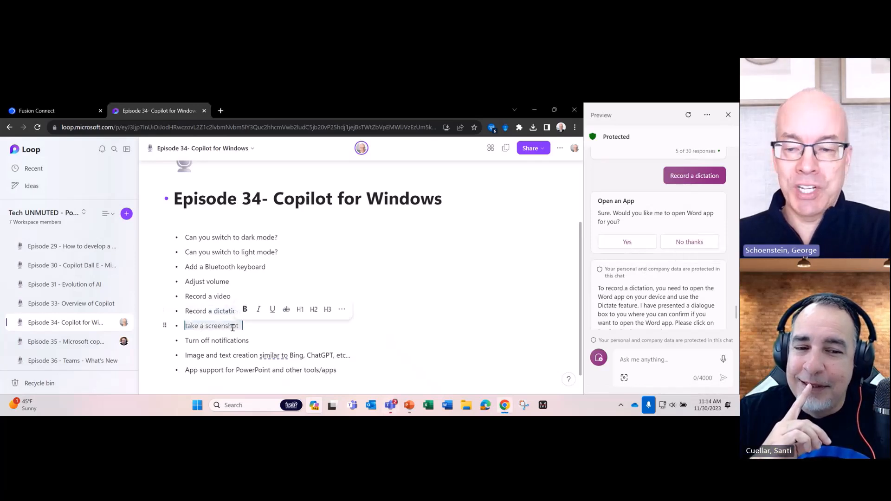
# - Ask Copilot to "take a screenshot" so it opens the Snipping Tool with a 3-second delay
pyautogui.rightClick(213, 326)
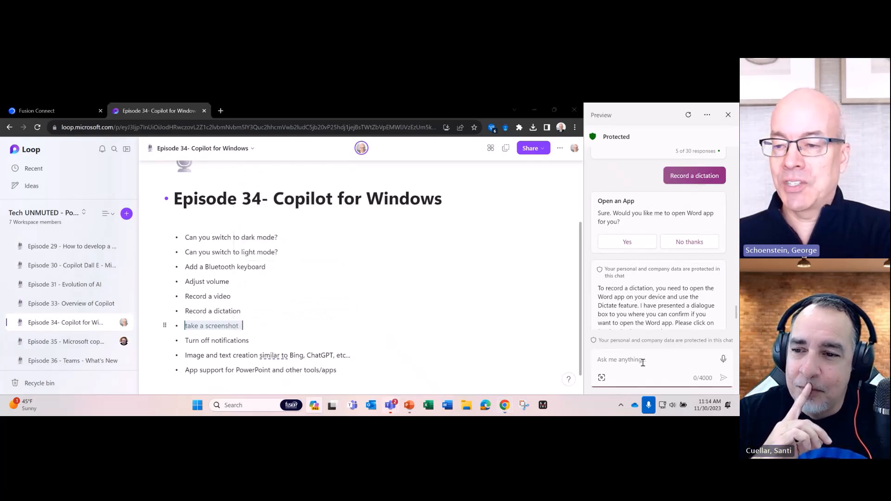
pyautogui.write('take a screenshot')
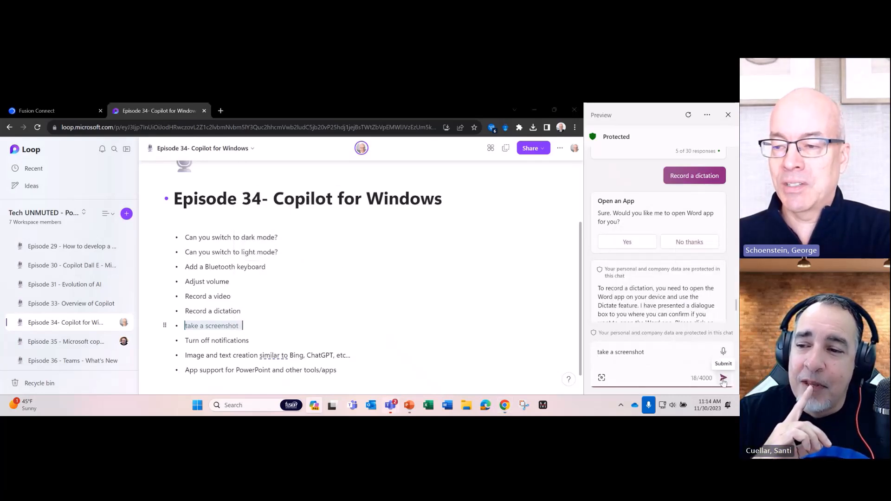
pyautogui.click(723, 378)
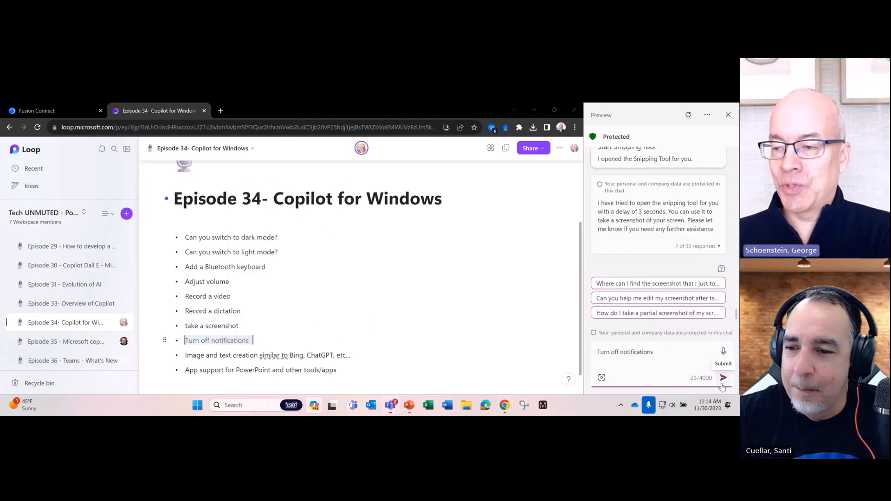
# - Send "Turn off notifications" so Copilot offers to turn on do not disturb
pyautogui.click(724, 378)
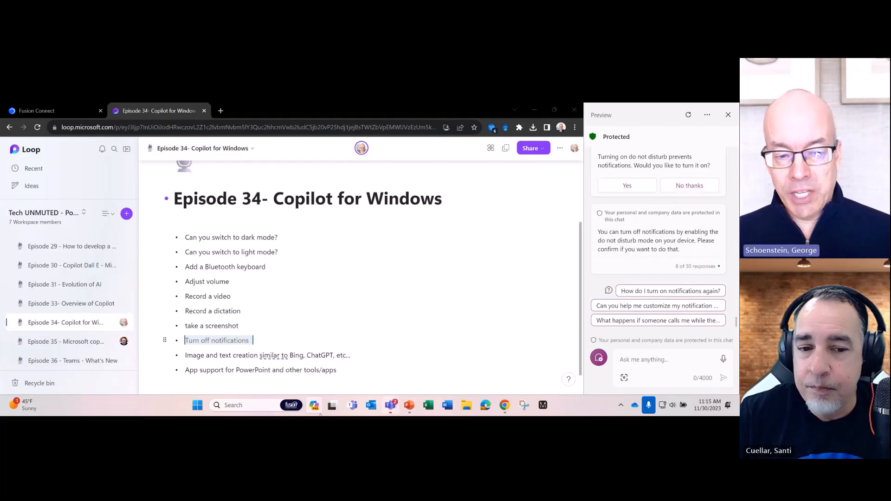
pyautogui.click(233, 405)
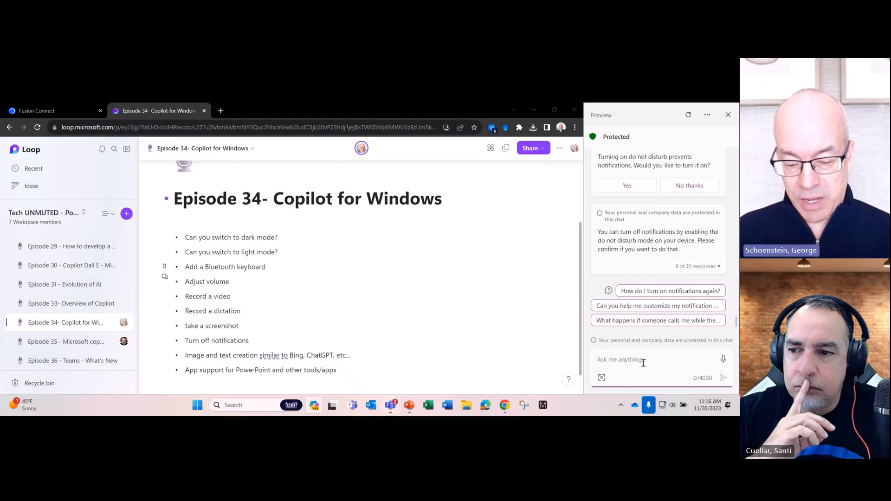
# - Ask Copilot to "create a photo of a dog on a skateboard" and start image generation
pyautogui.write('create a photo of a d')
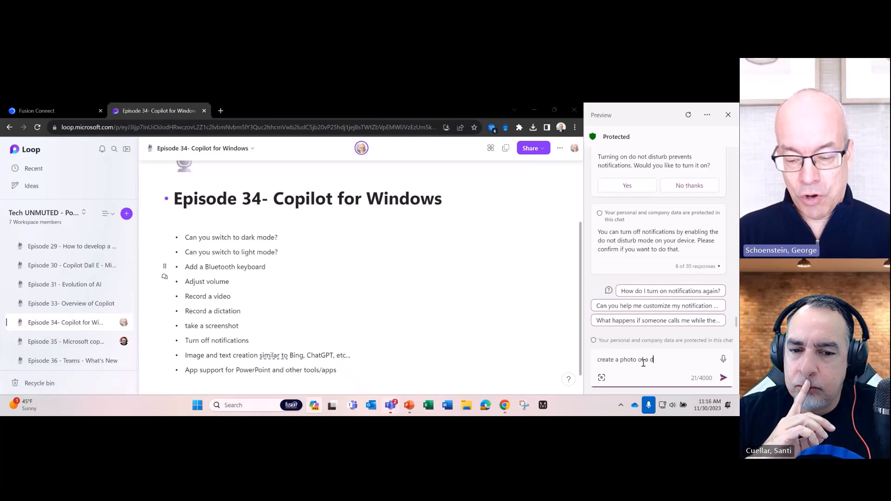
pyautogui.write('og on a')
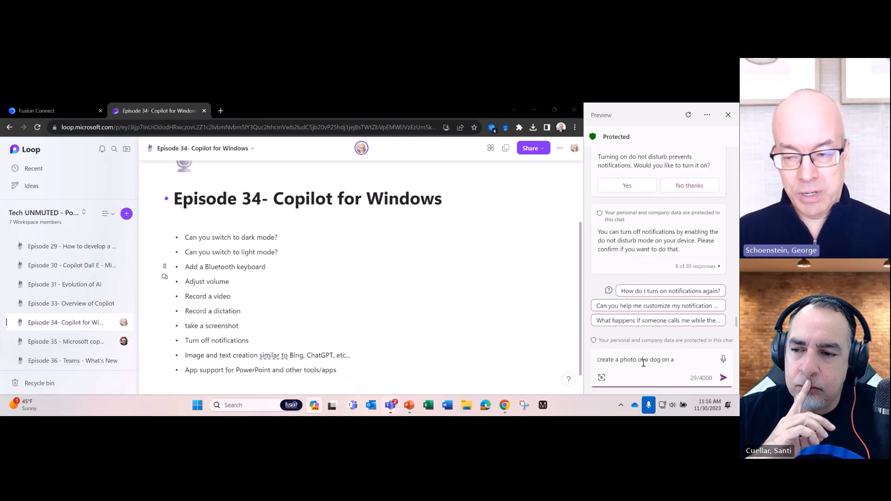
pyautogui.write('ska')
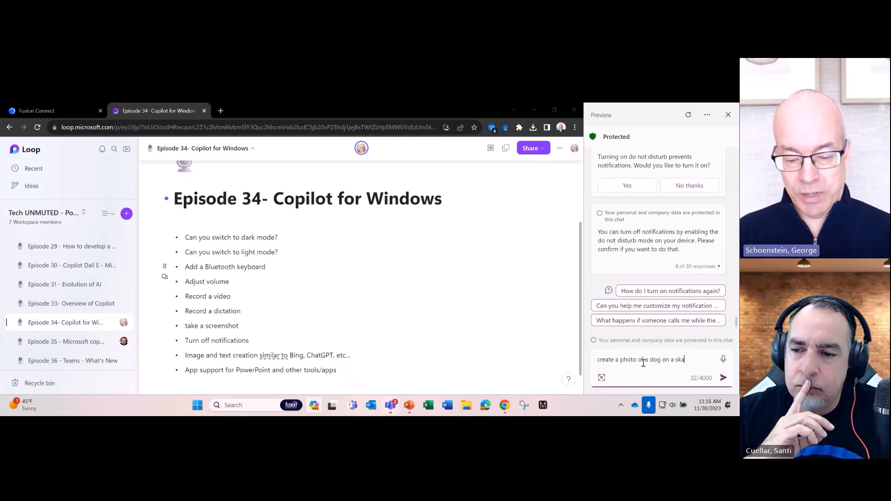
pyautogui.click(723, 378)
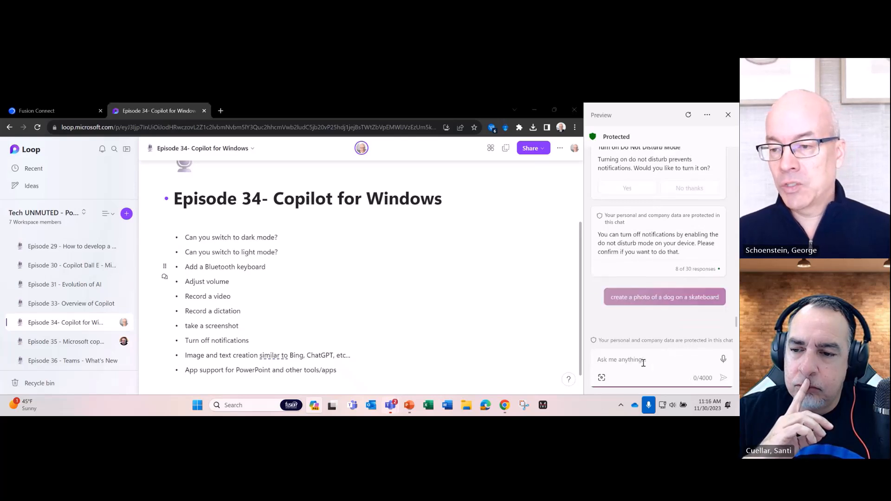
pyautogui.click(664, 293)
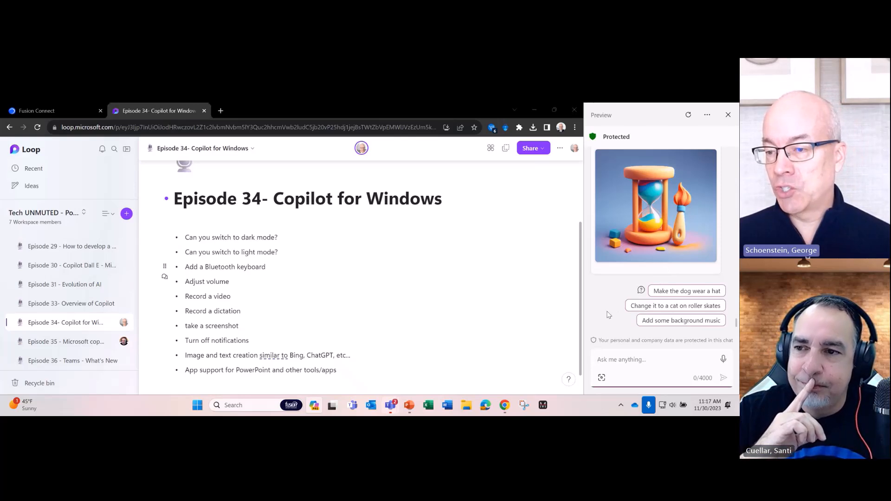
pyautogui.moveTo(646, 300)
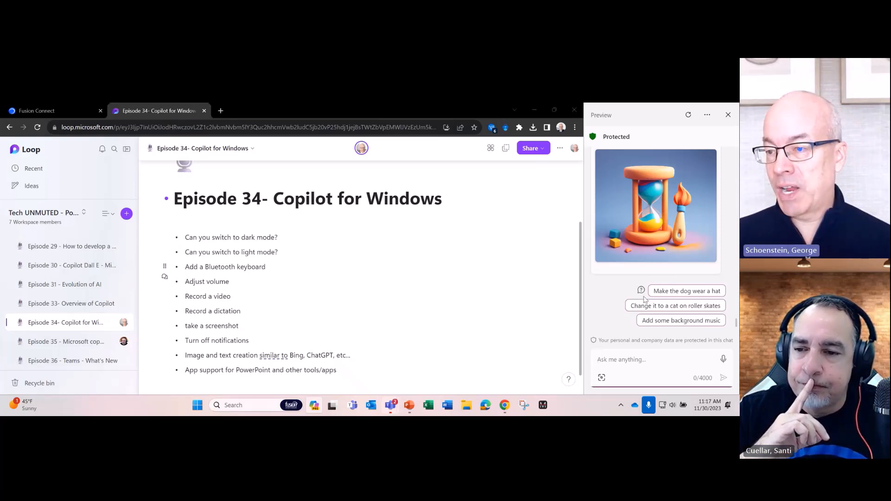
pyautogui.moveTo(641, 338)
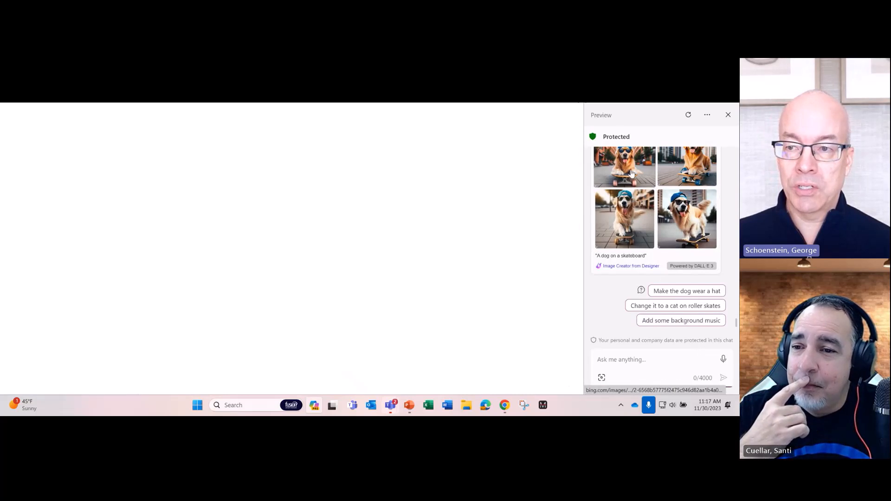
# - View a generated dog picture full size in Bing Image Creator and page through to the last one
pyautogui.click(624, 165)
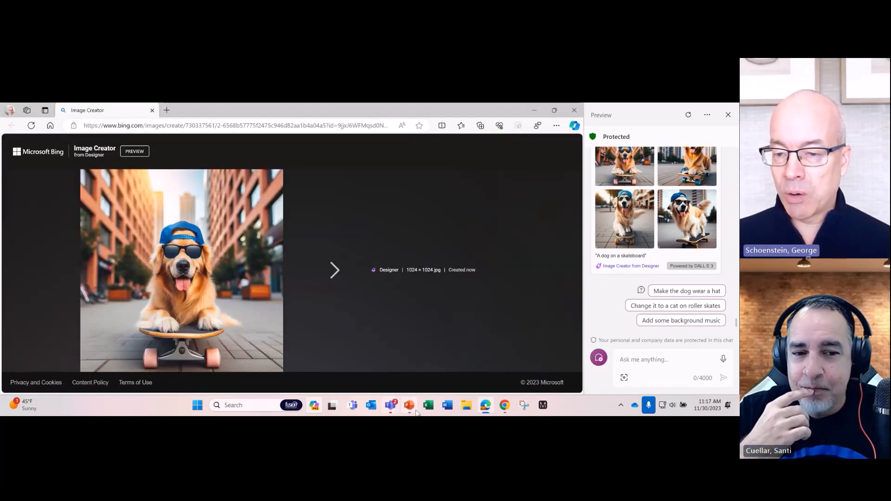
pyautogui.moveTo(486, 405)
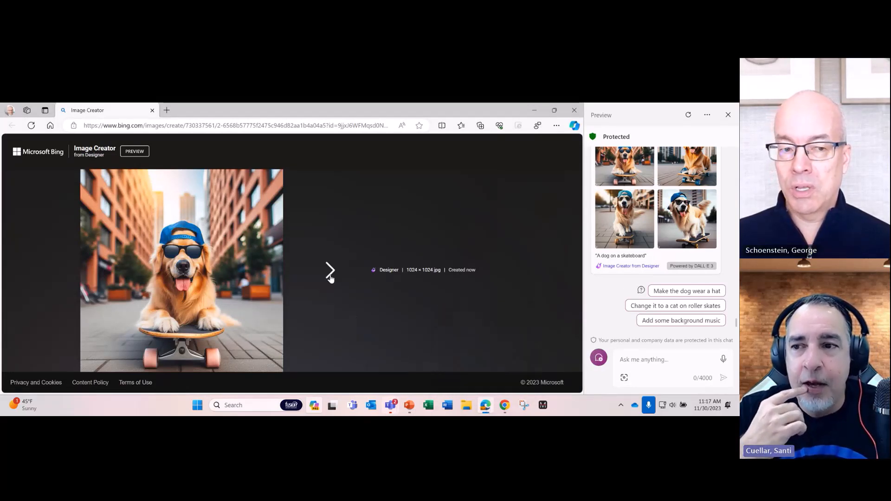
pyautogui.click(330, 270)
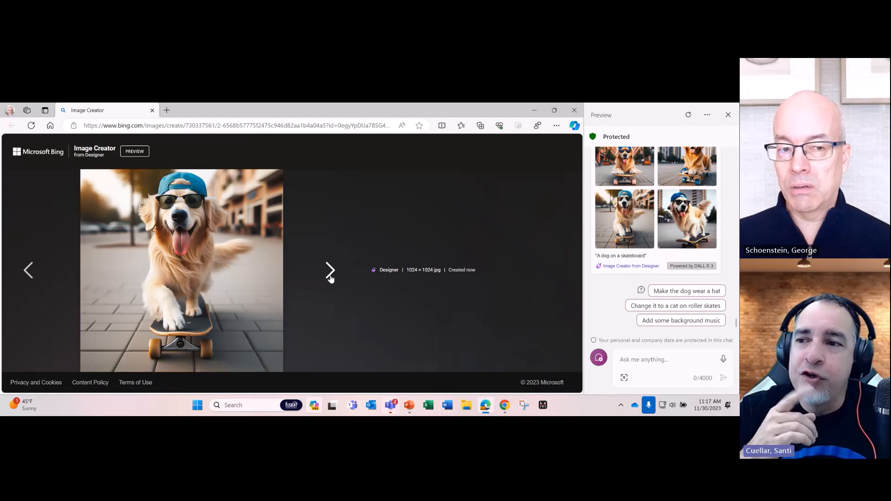
pyautogui.click(331, 271)
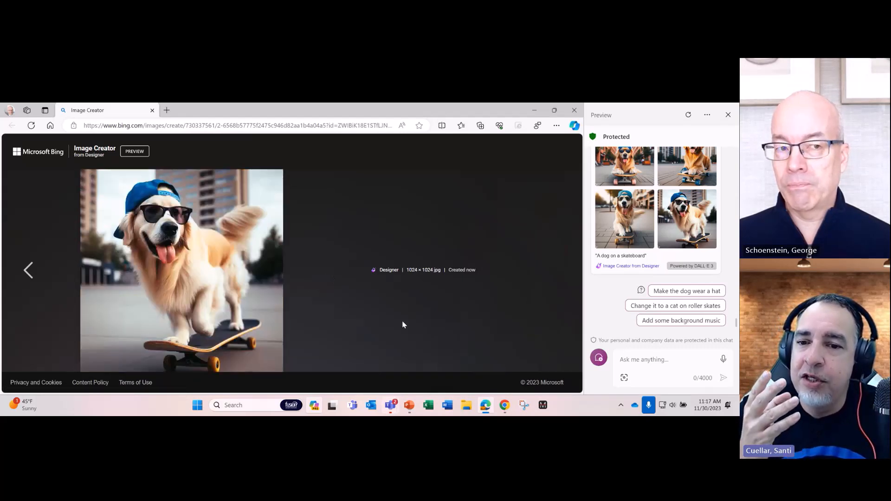
pyautogui.moveTo(416, 320)
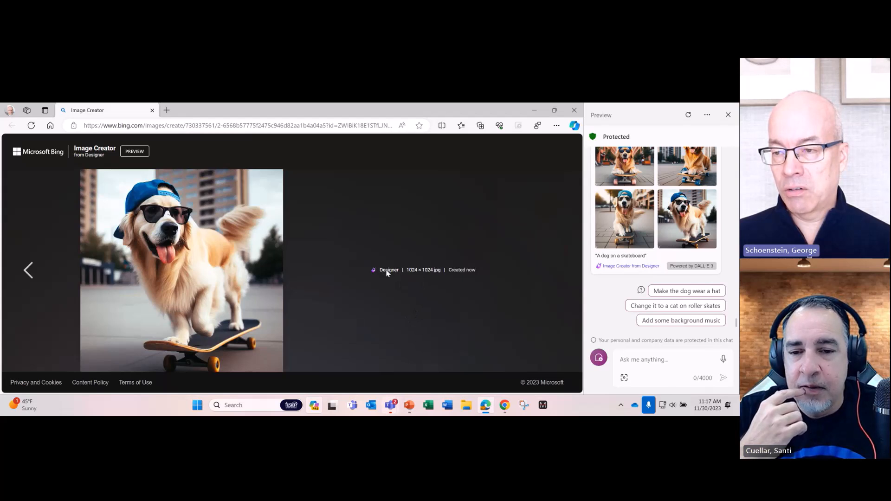
pyautogui.moveTo(374, 272)
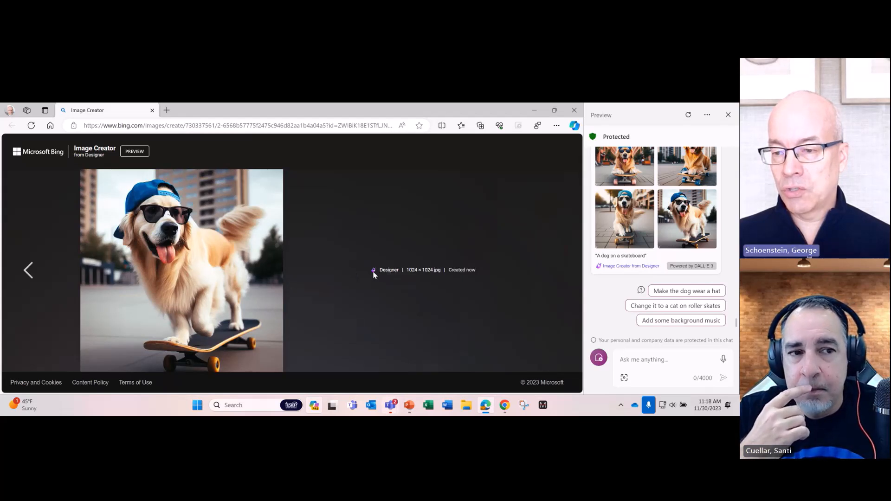
pyautogui.moveTo(410, 279)
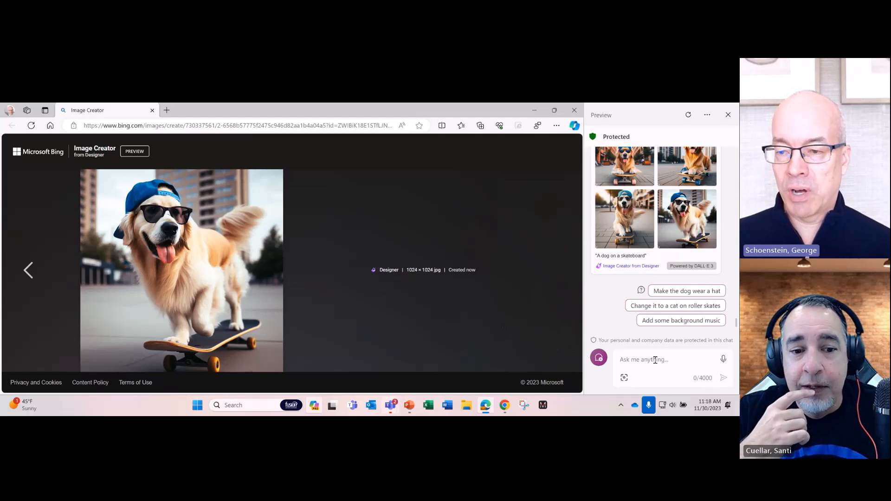
# - Ask Copilot to "write a story about a dog on a skateboard"
pyautogui.click(654, 359)
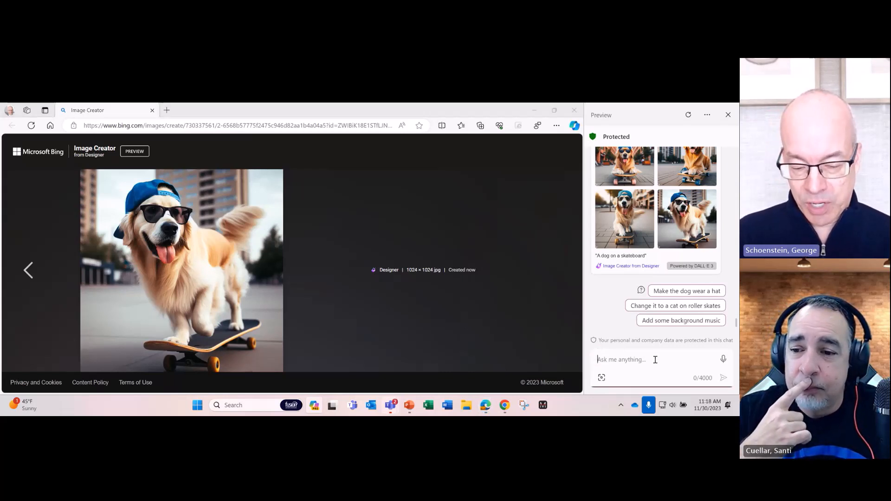
pyautogui.write('write')
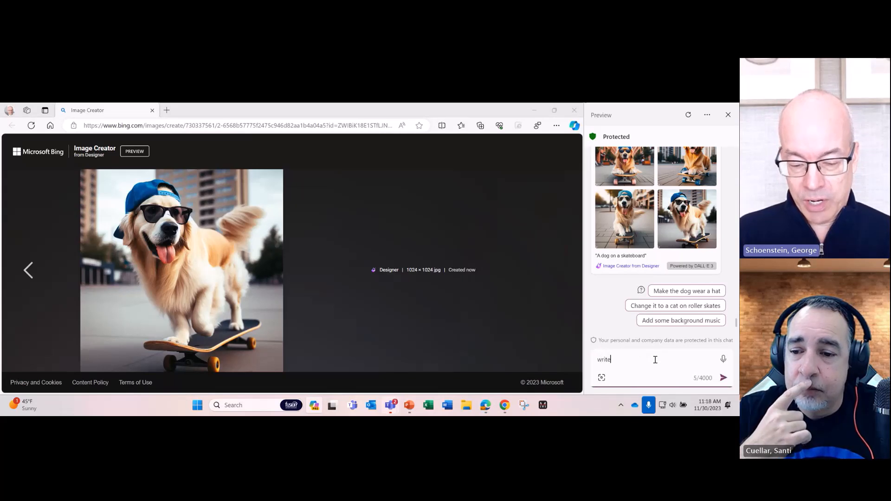
pyautogui.write('a story about a dog on a')
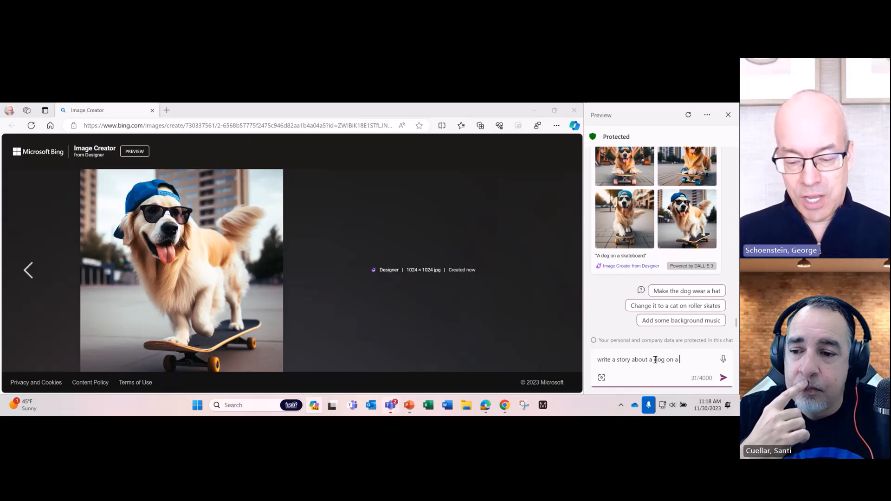
pyautogui.click(723, 378)
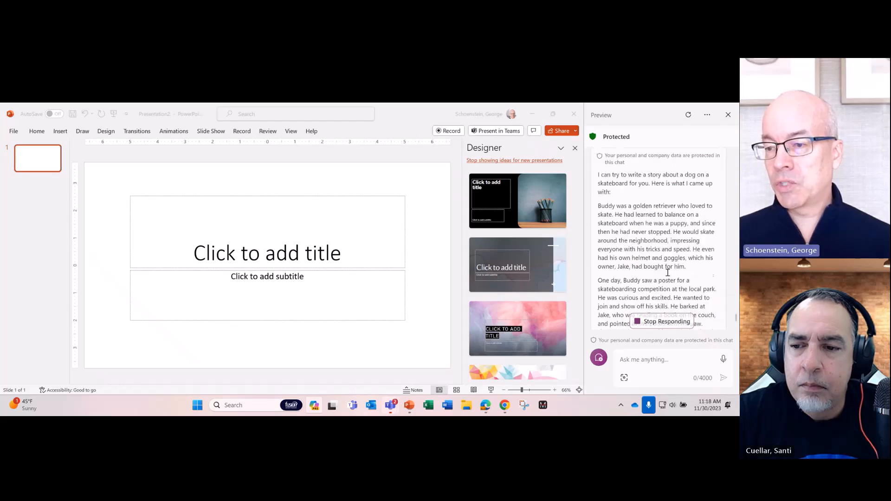
# - Copy the dog-on-skateboard image from Copilot and select the slide's empty title
pyautogui.scroll(-3)
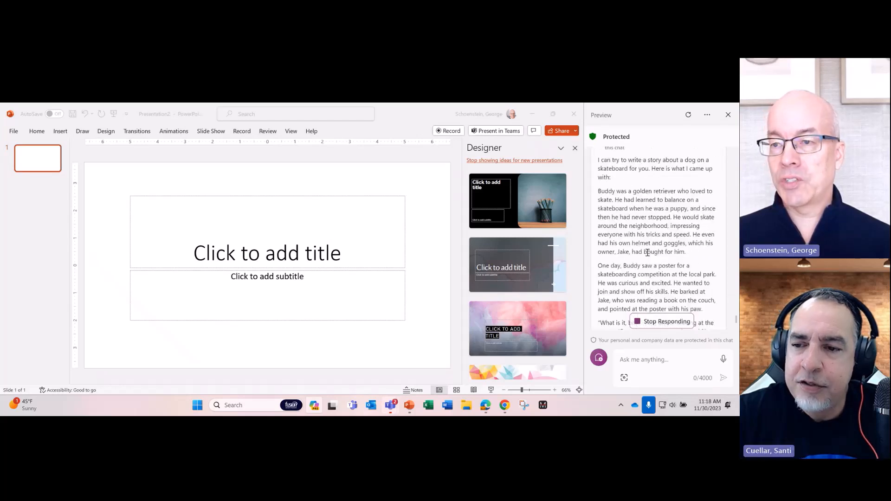
pyautogui.rightClick(654, 227)
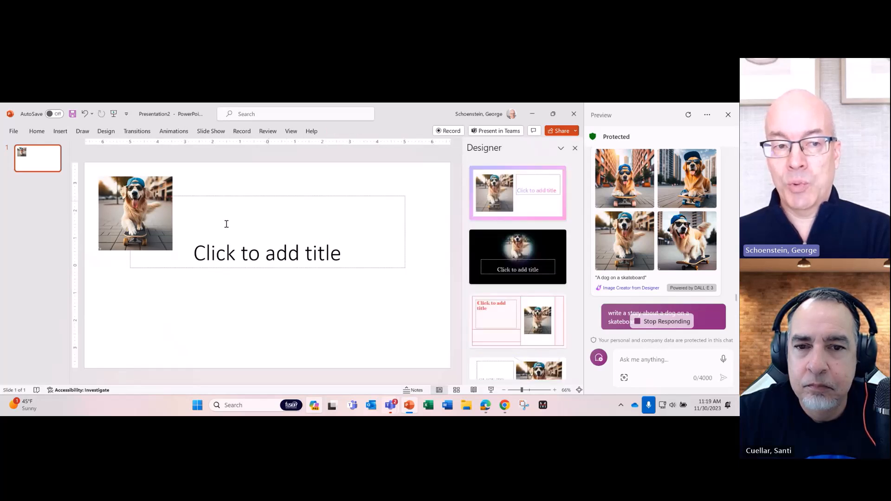
pyautogui.click(267, 253)
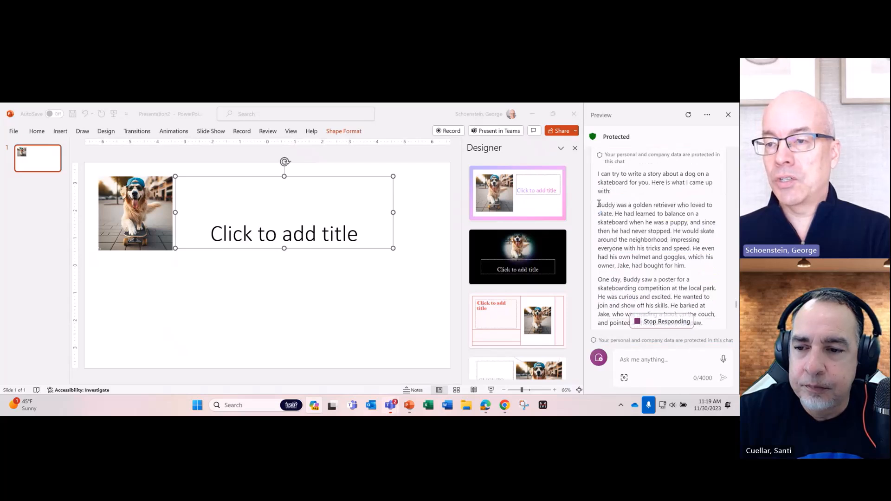
# - Select the first paragraph of Buddy's story in Copilot to copy it into the title box
pyautogui.moveTo(597, 173); pyautogui.dragTo(686, 265)
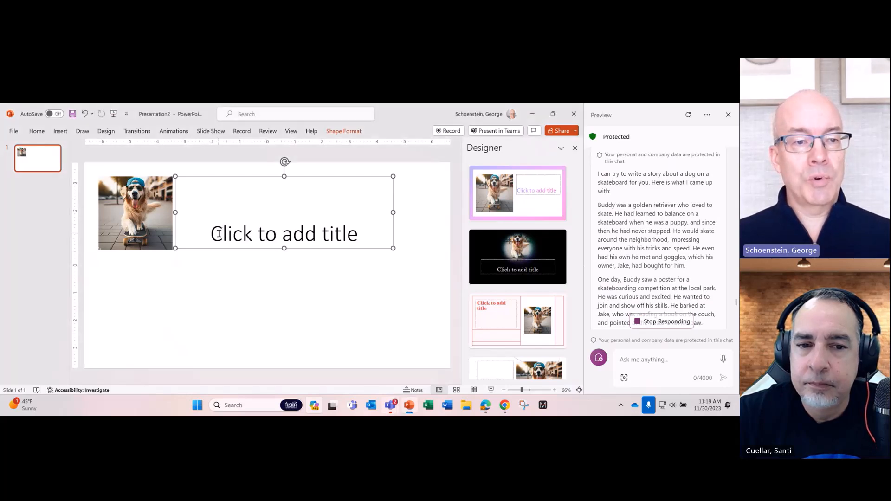
pyautogui.rightClick(285, 233)
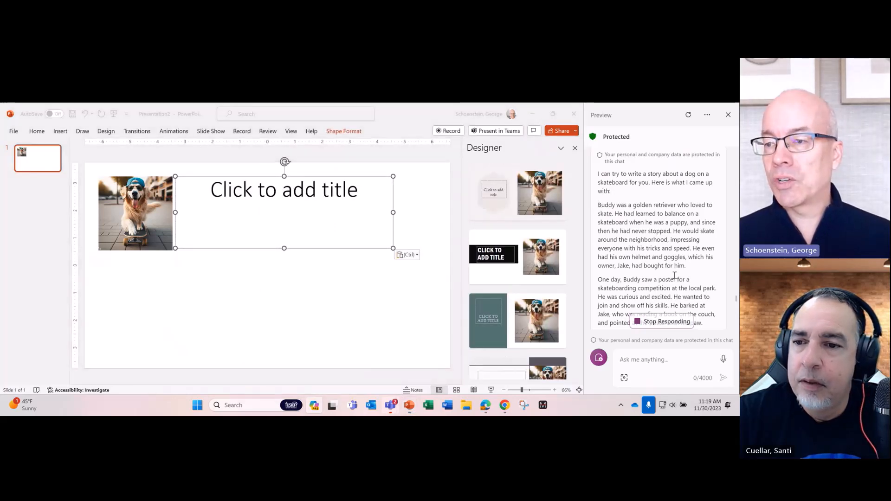
pyautogui.moveTo(598, 173); pyautogui.dragTo(634, 231)
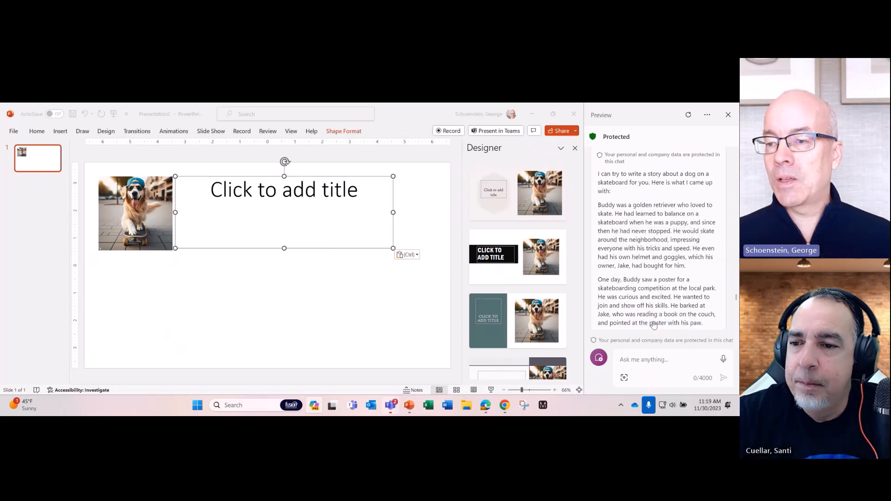
pyautogui.moveTo(597, 205); pyautogui.dragTo(685, 267)
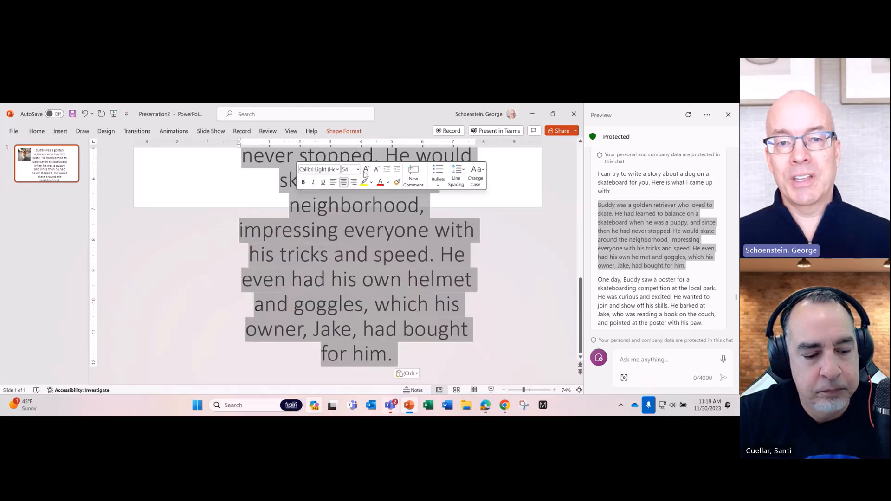
# - Shrink the pasted Buddy paragraph so it fits beside the dog picture
pyautogui.click(377, 169)
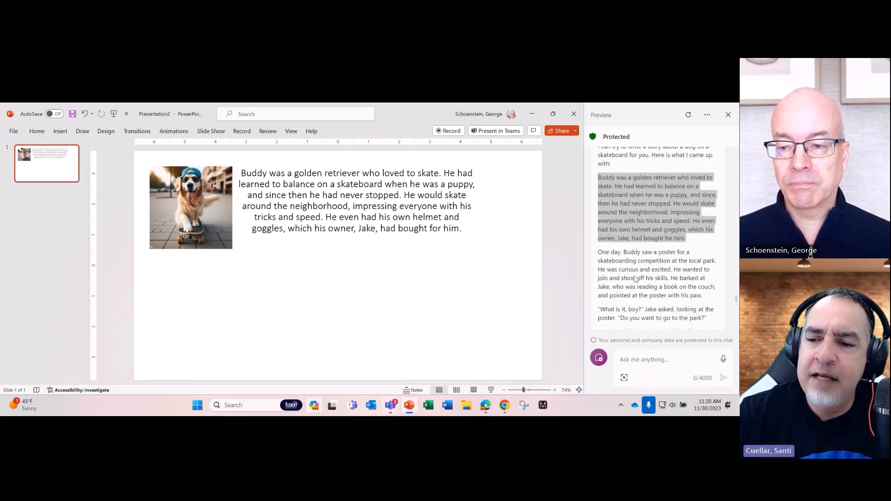
# - Ask Copilot "how do i put a table into powerpoint" and send the question
pyautogui.click(643, 360)
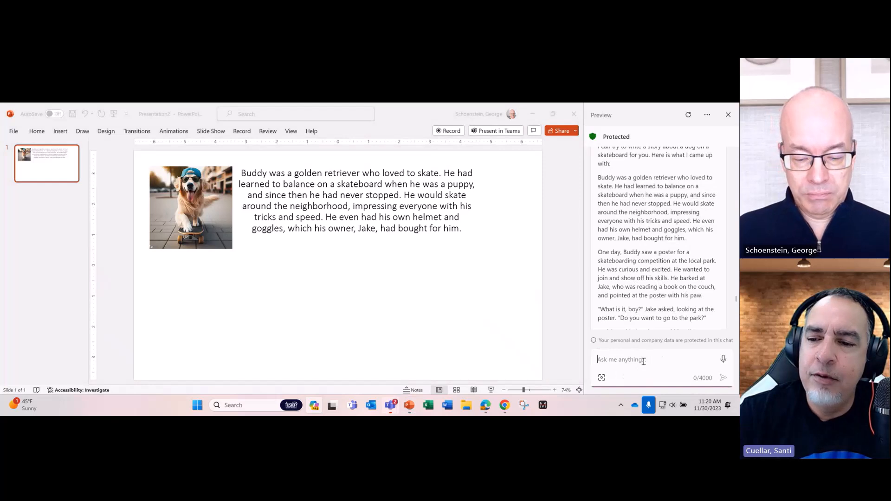
pyautogui.write('how do i incwer')
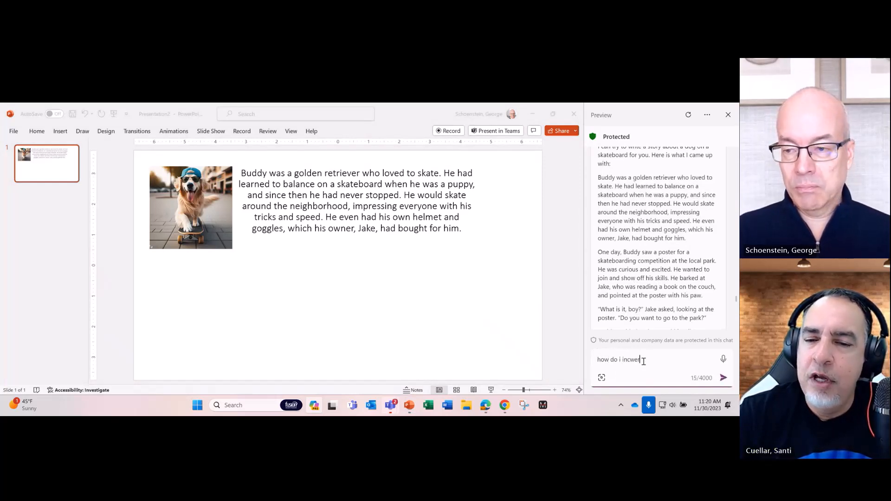
pyautogui.press('Backspace')
pyautogui.write('put a table into p')
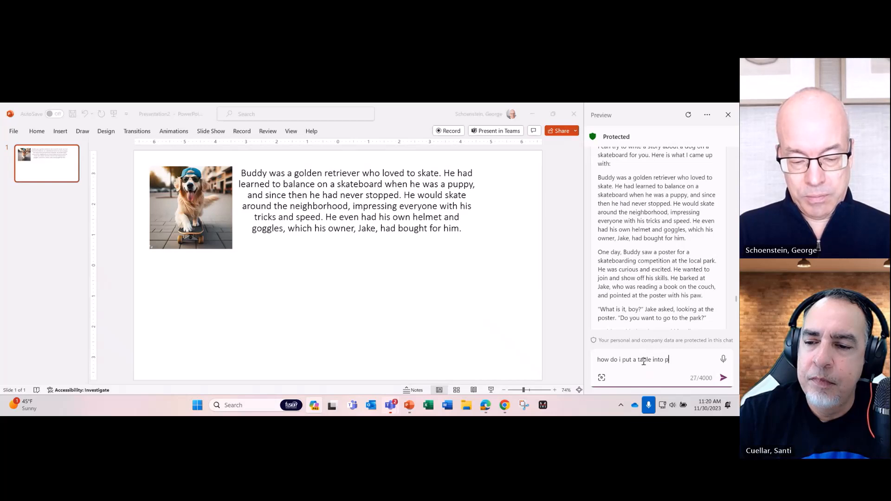
pyautogui.write('owerpoint')
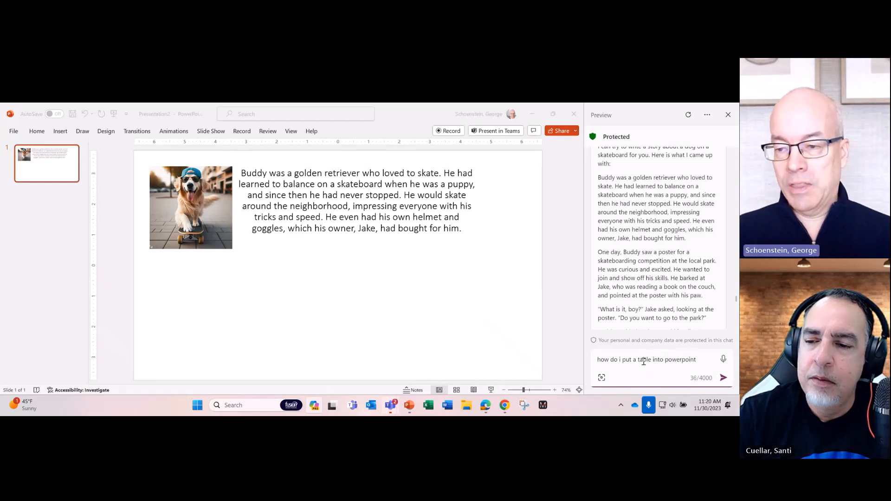
pyautogui.click(723, 378)
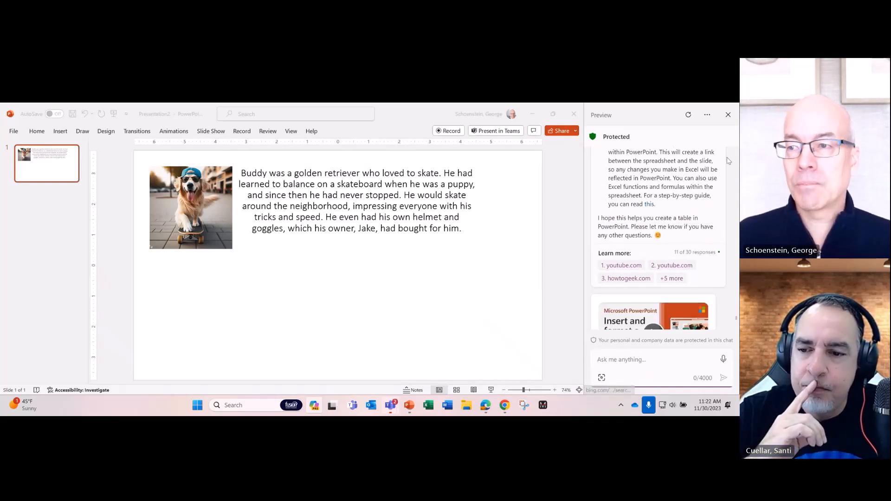
pyautogui.click(728, 114)
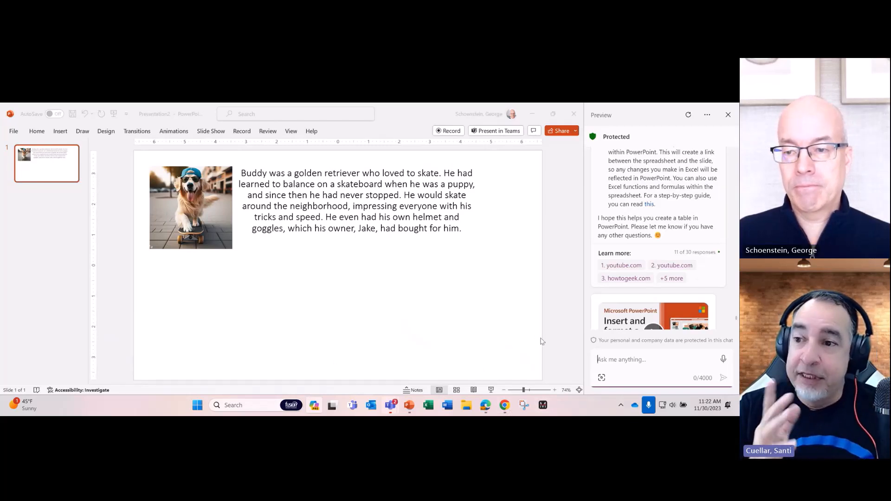
pyautogui.moveTo(548, 340)
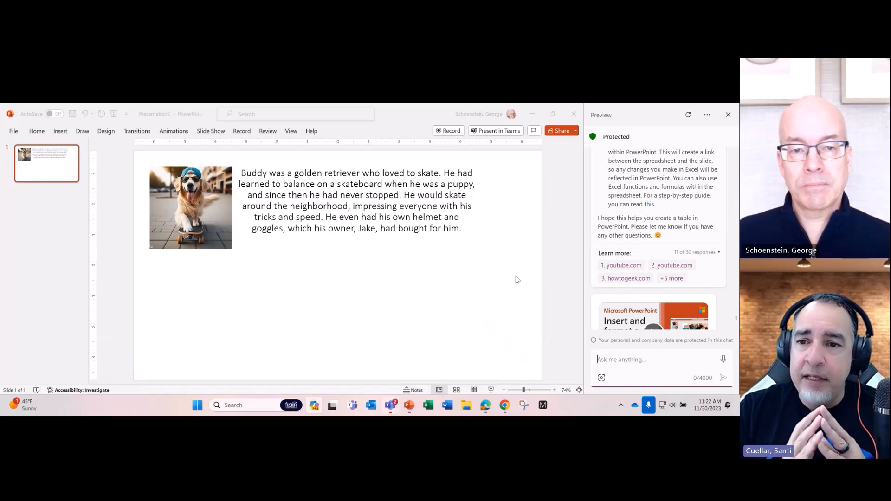
pyautogui.moveTo(490, 290)
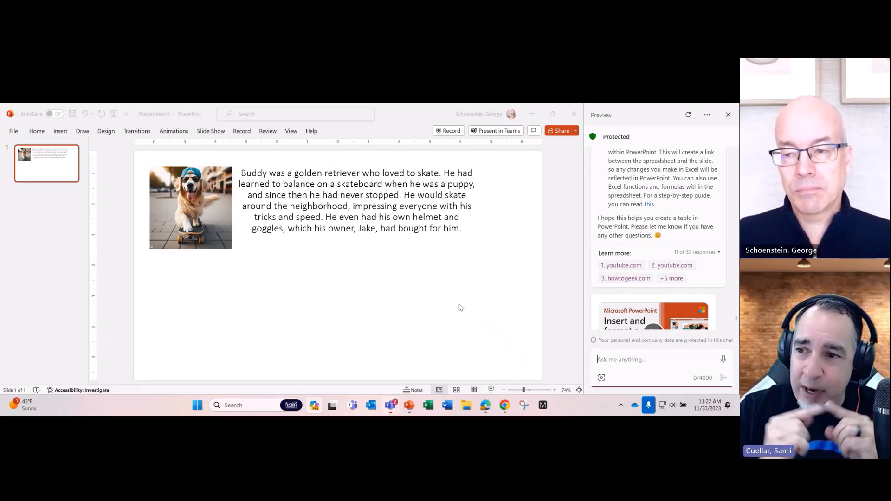
pyautogui.moveTo(541, 310)
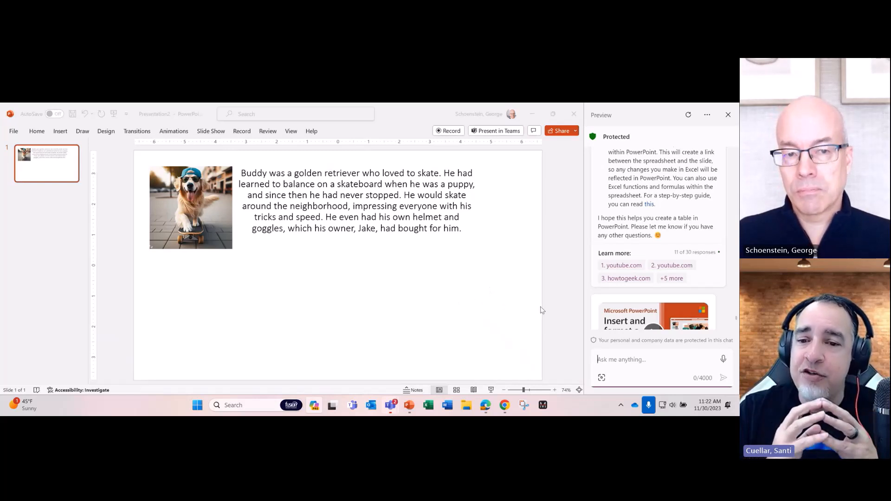
pyautogui.moveTo(571, 300)
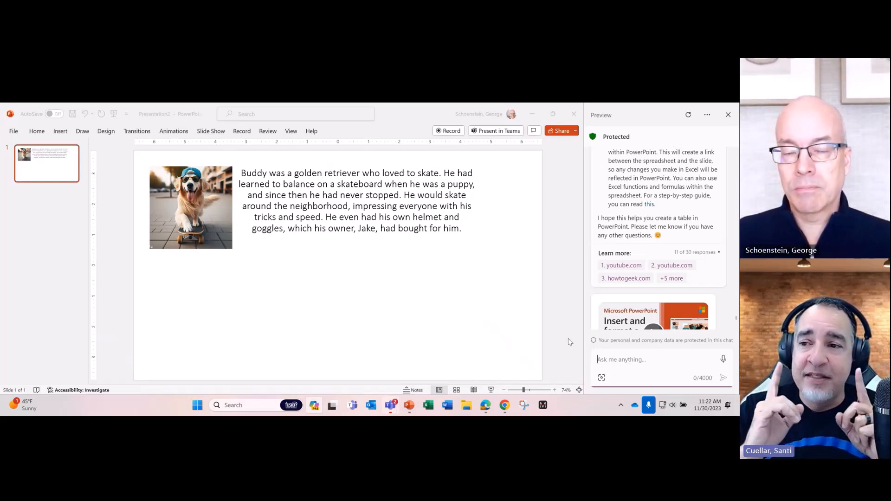
pyautogui.moveTo(561, 328)
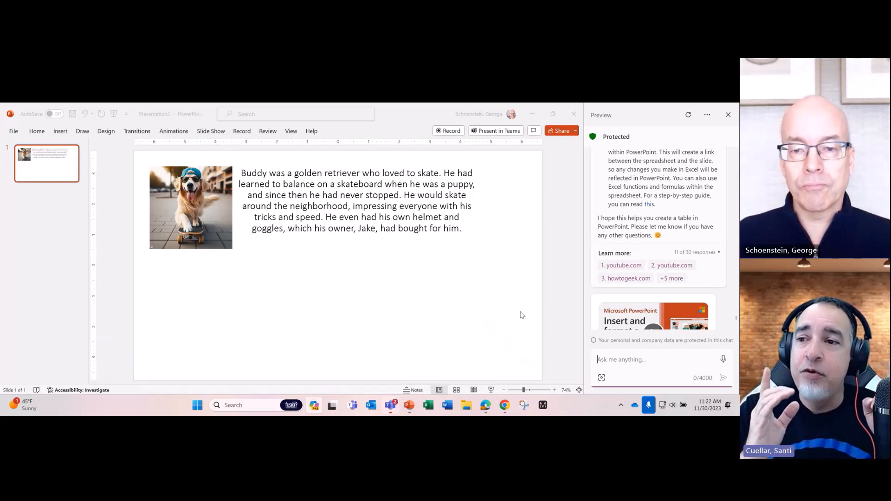
pyautogui.moveTo(326, 294)
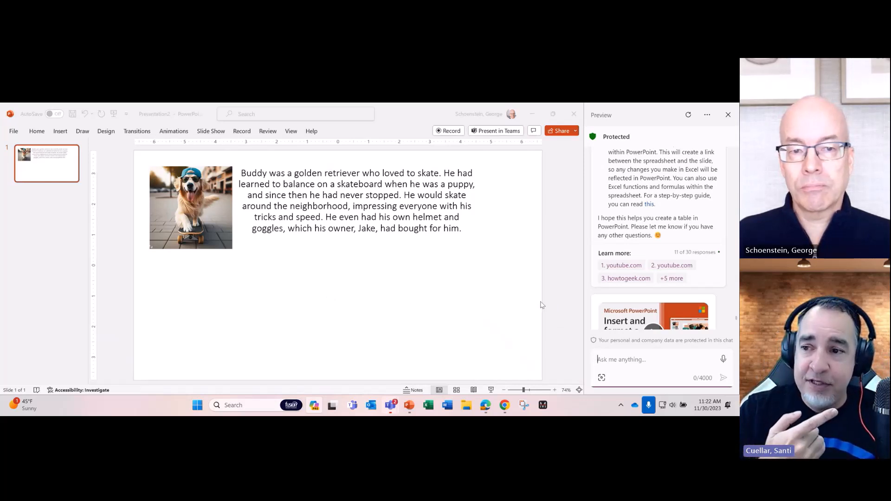
pyautogui.moveTo(542, 305)
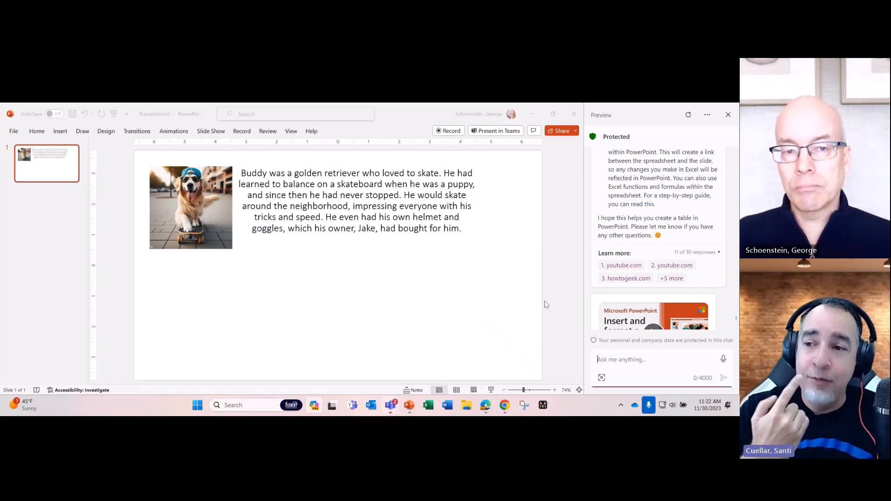